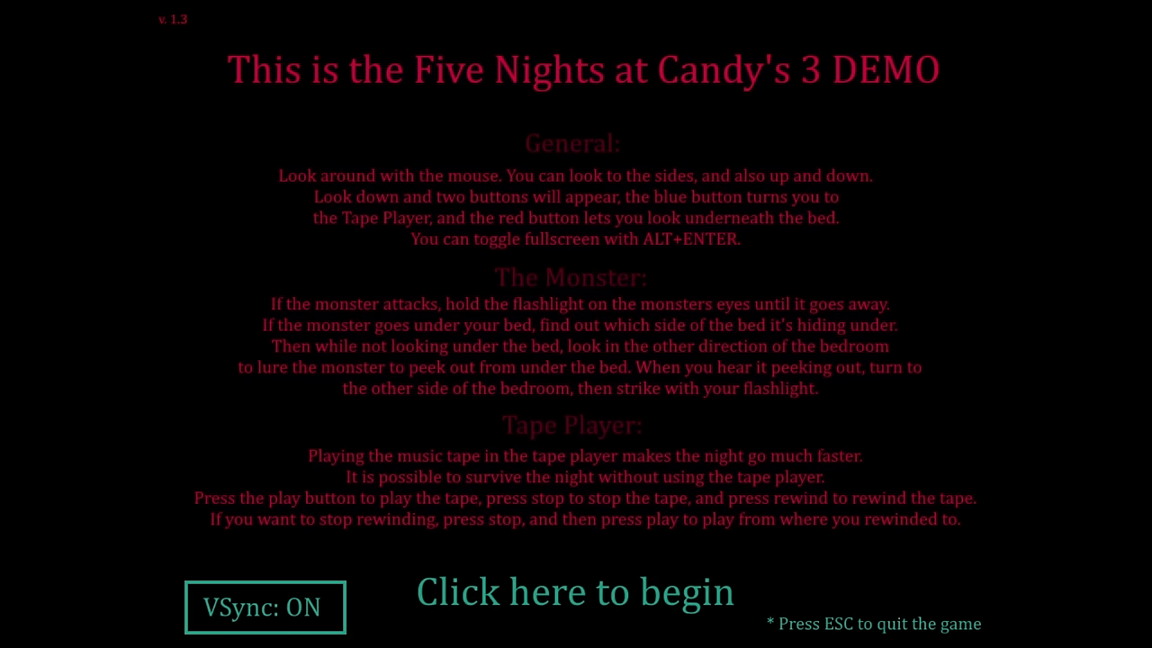
pyautogui.moveTo(974, 561)
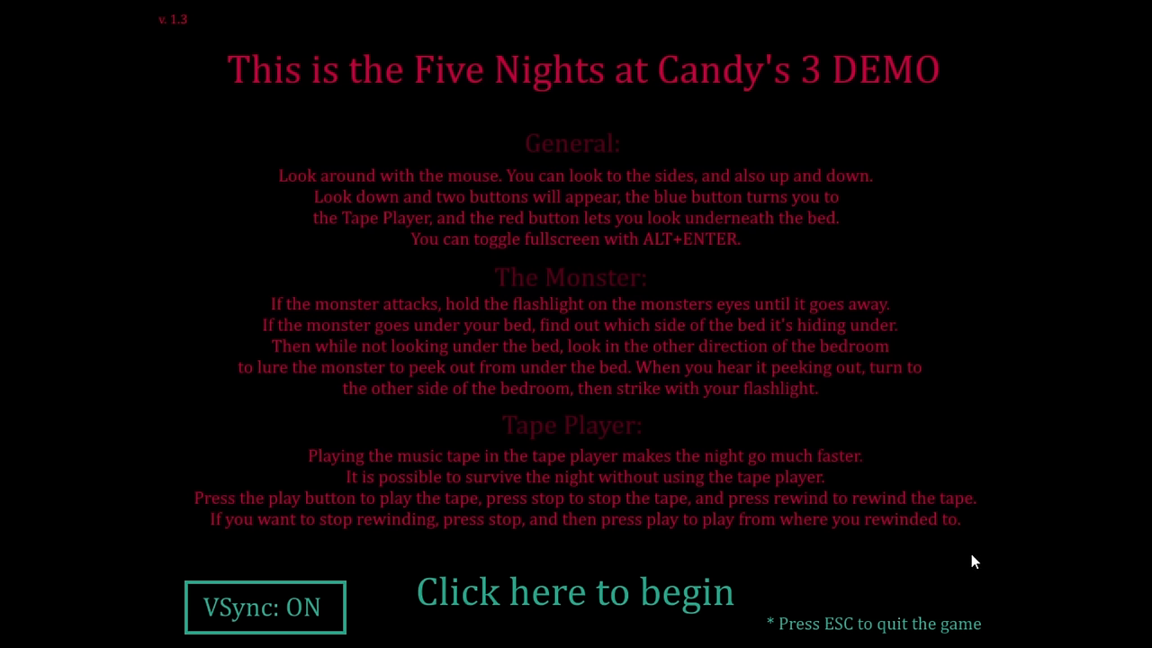
# Begin the night from the 'Click here to begin' instructions screen and survive to 1 AM
pyautogui.click(576, 592)
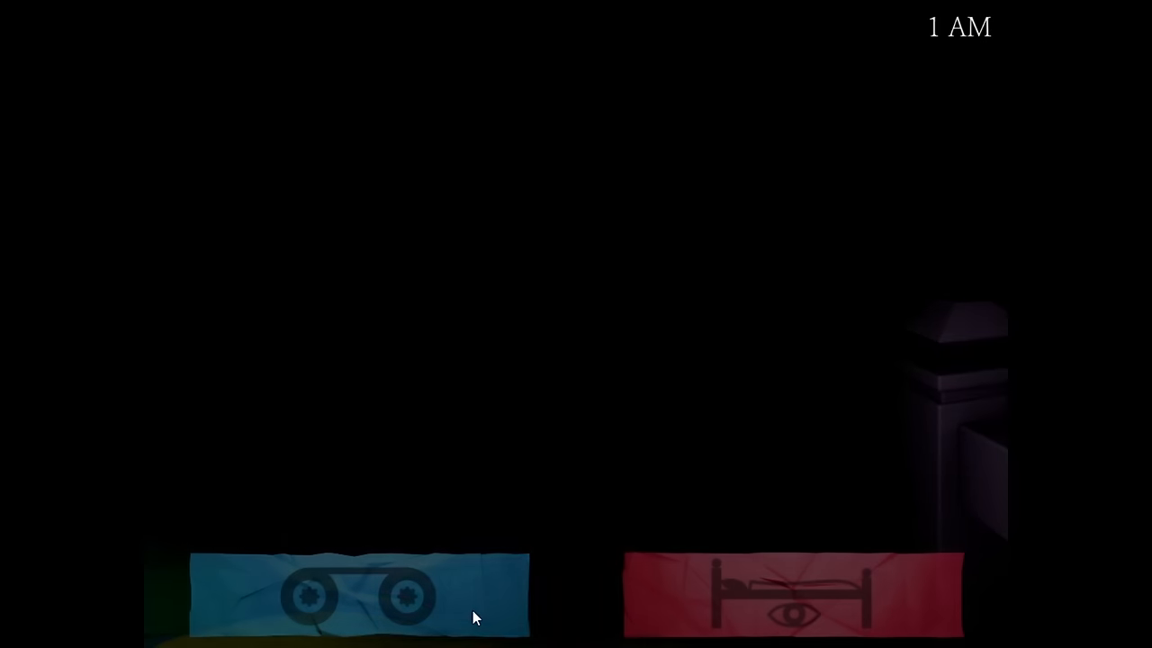
# Restart the night at 12 AM and look toward the bed railing where the bell-topped figure appears
pyautogui.click(360, 594)
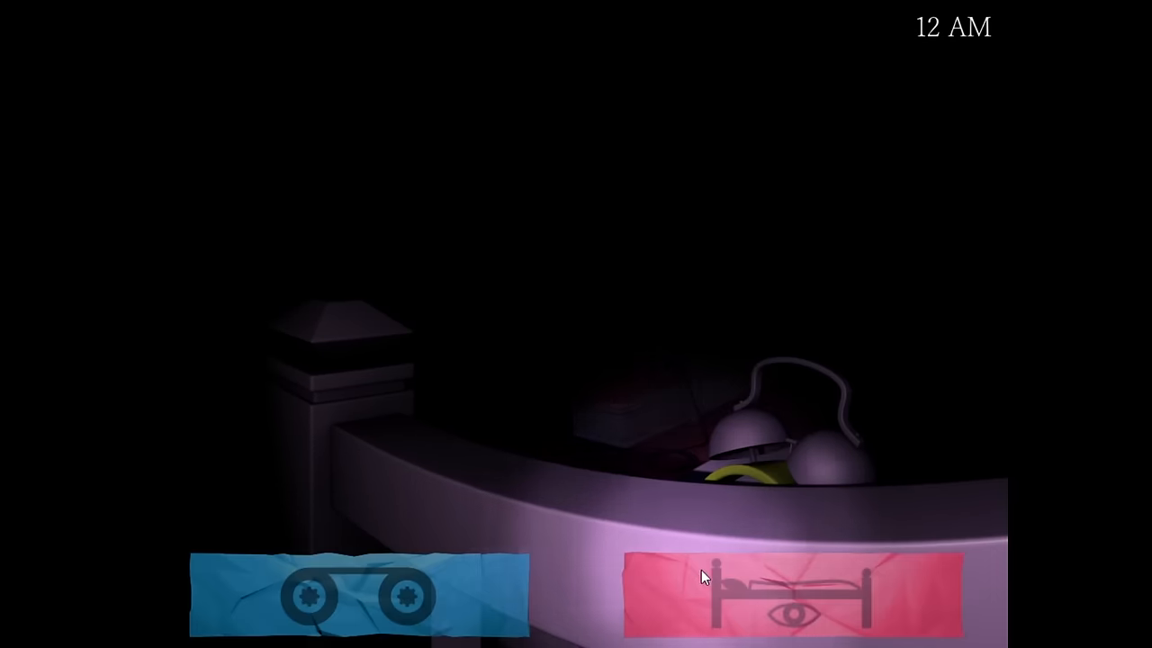
pyautogui.click(796, 597)
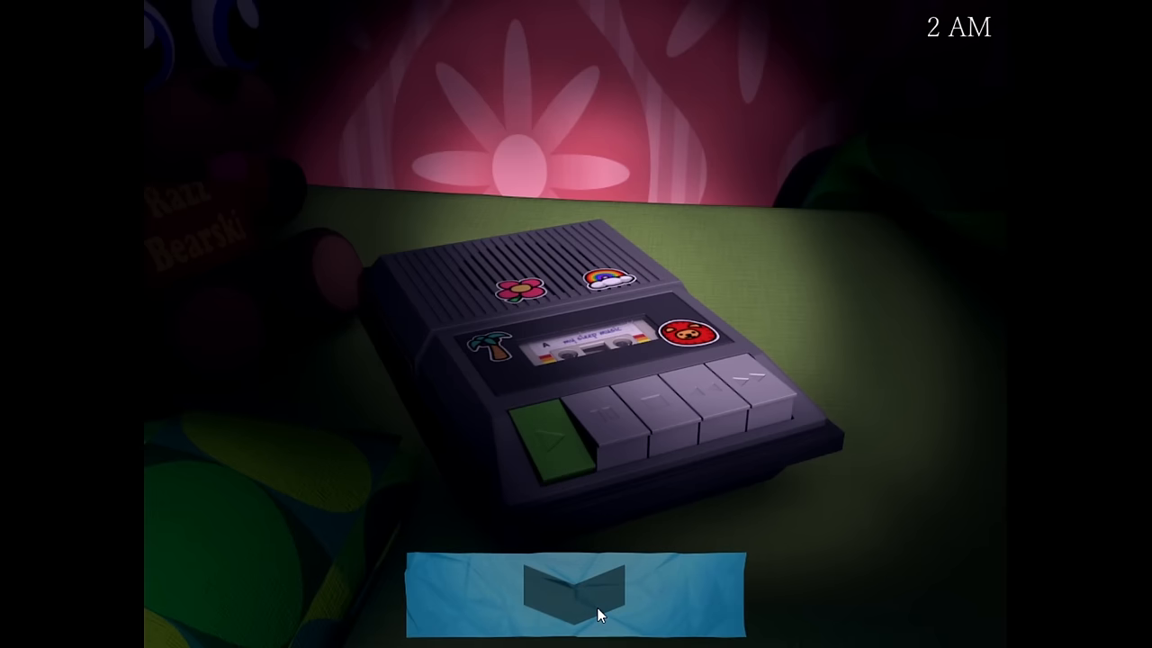
# Use the tape recorder control as the night passes 2 AM into 3 AM
pyautogui.click(576, 594)
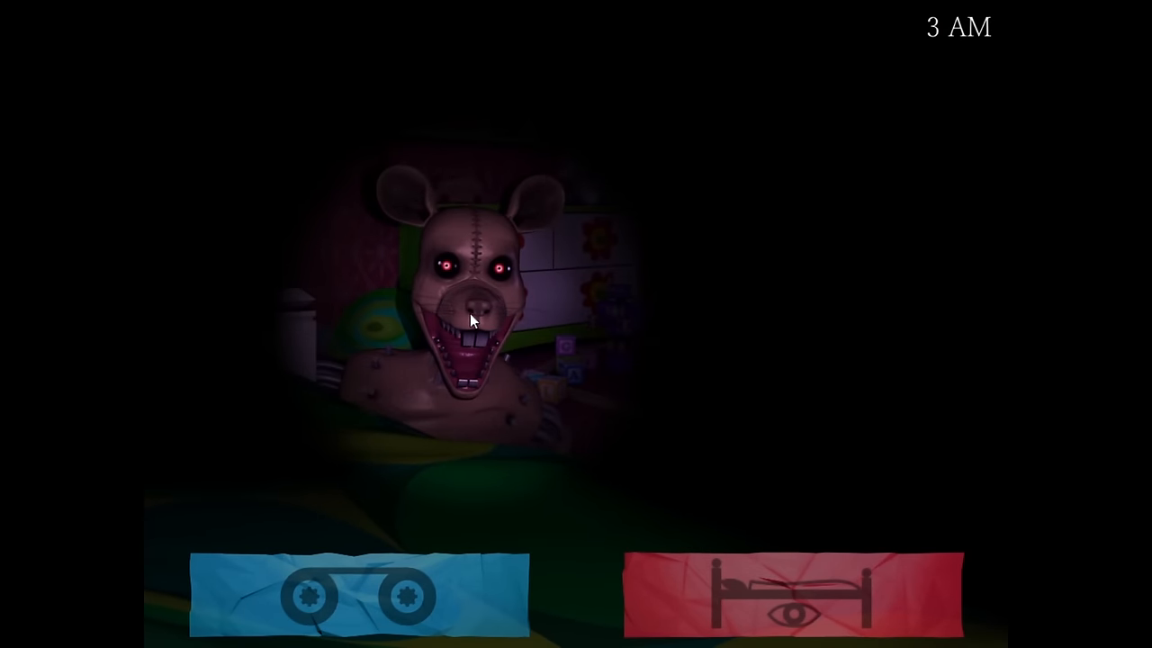
# React to the stitched bear creature with the bottom tape/bed button until it leaves at 3 AM
pyautogui.click(358, 594)
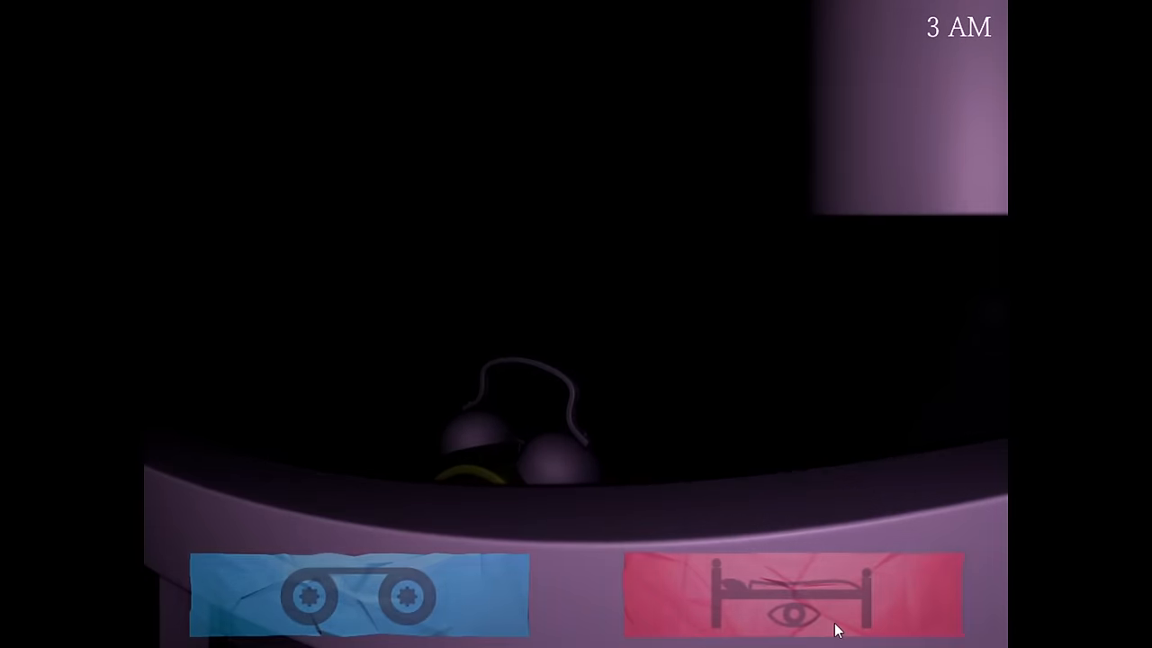
# Leave hiding with the red bed/eye button and watch the doorway until 4 AM
pyautogui.click(807, 594)
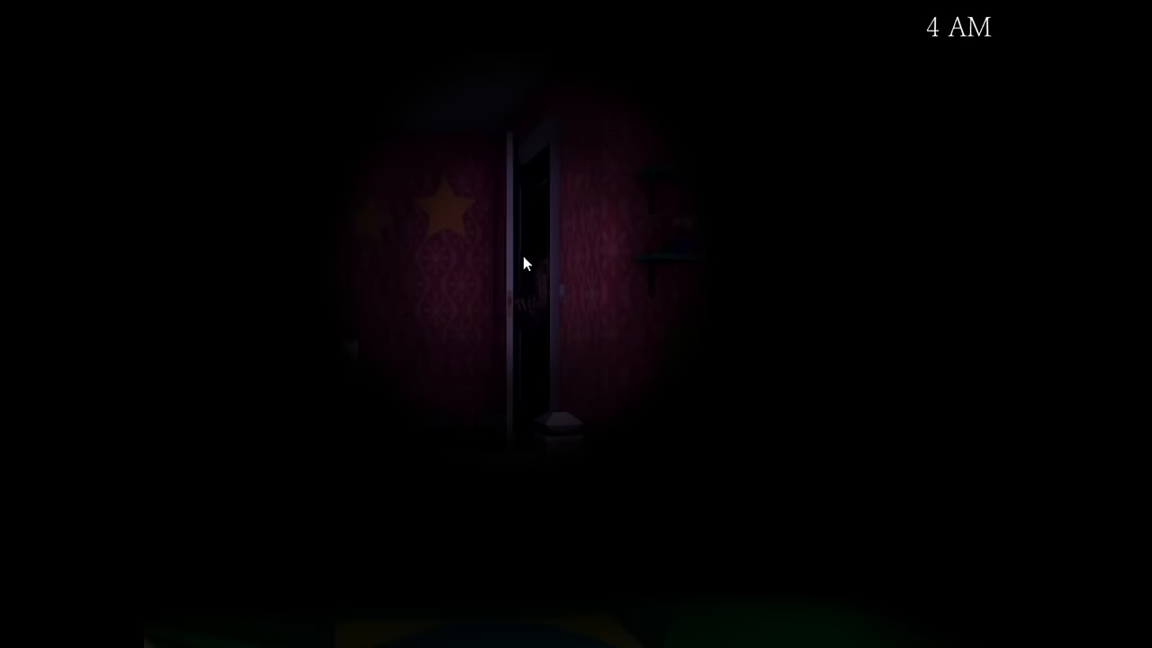